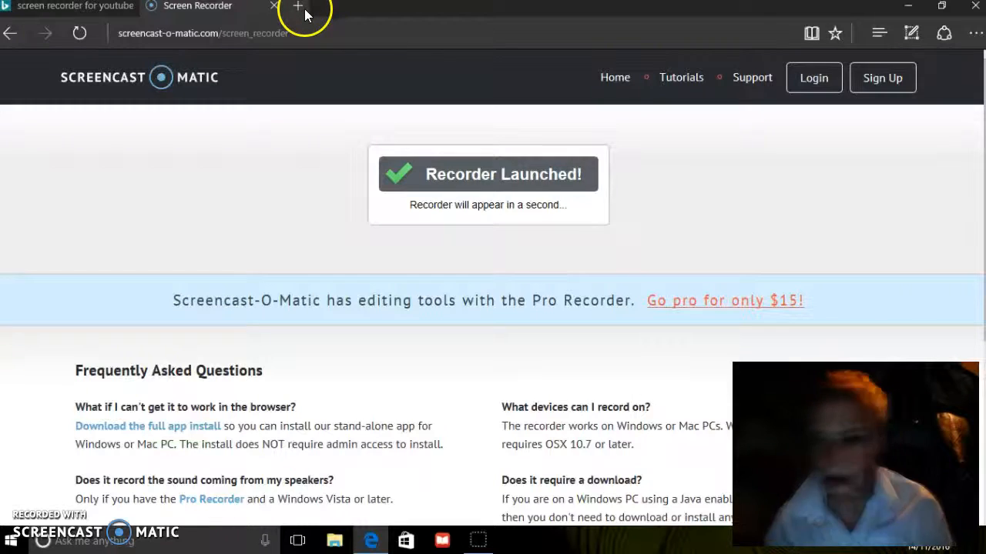
Step: Start a fresh blank browser tab while the recorder is running
left_click(298, 9)
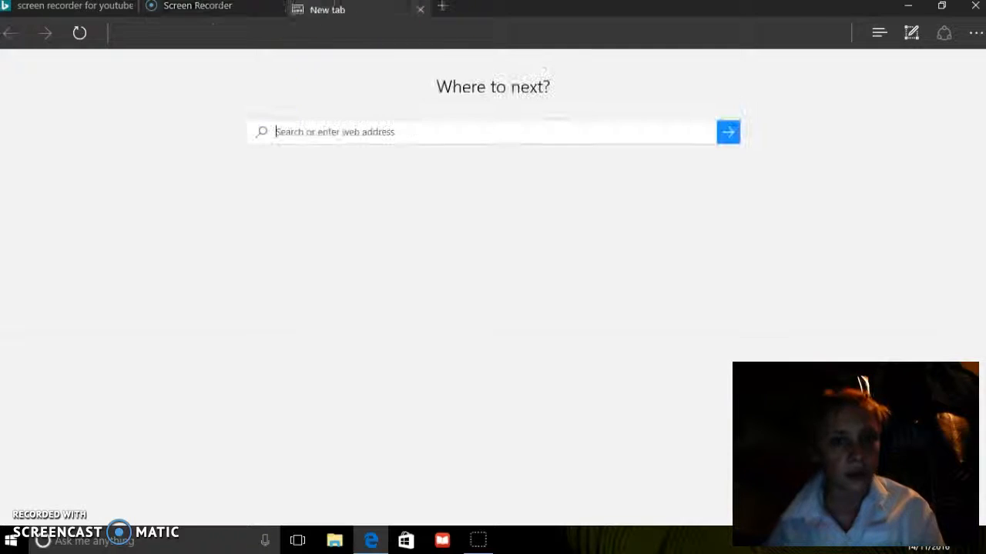
type("youtube.com")
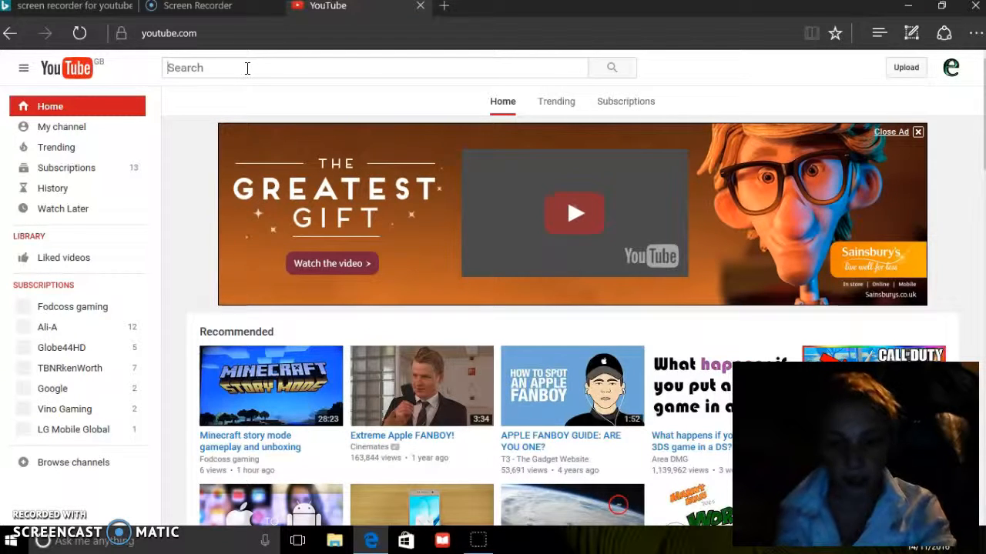
type("e")
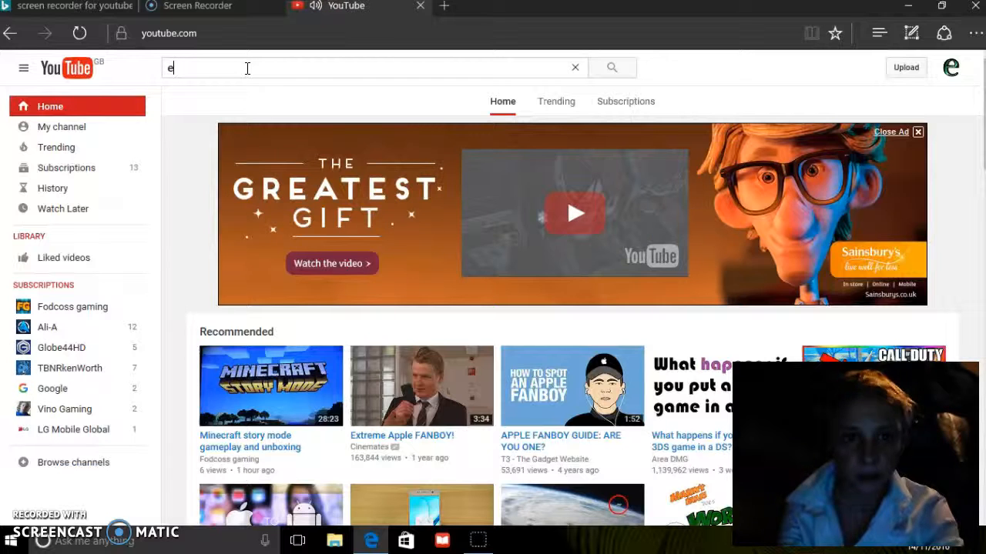
type("xliy")
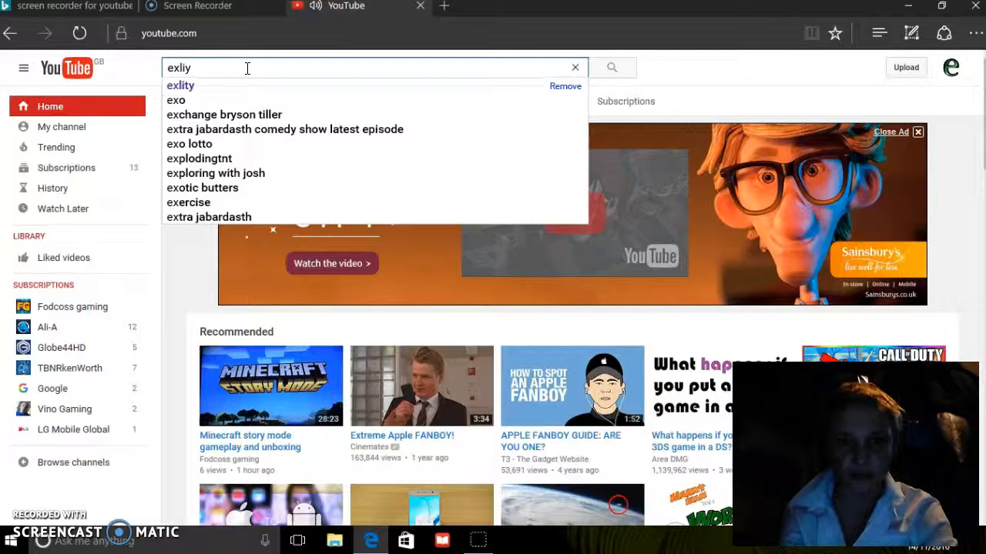
key("Backspace")
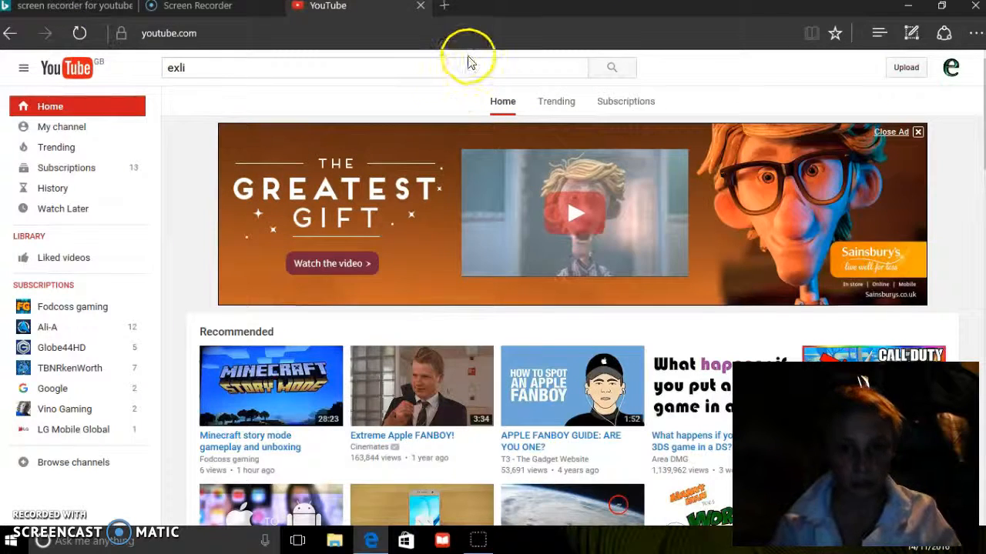
left_click(468, 68)
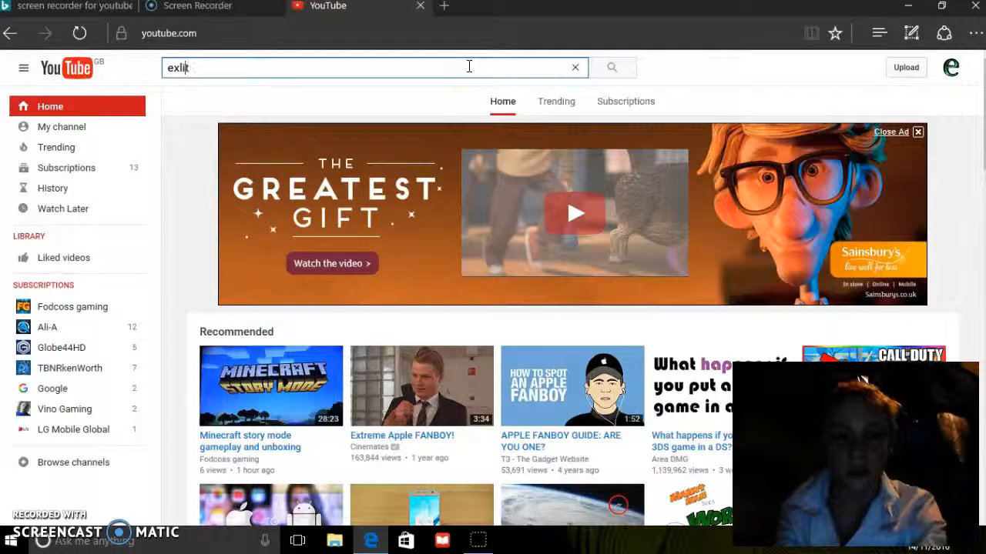
type("y")
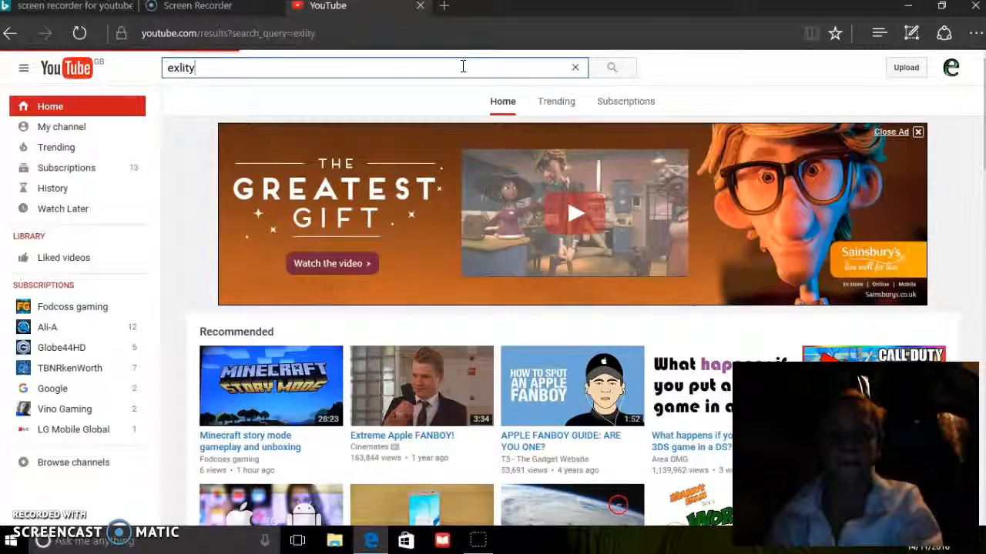
left_click(611, 68)
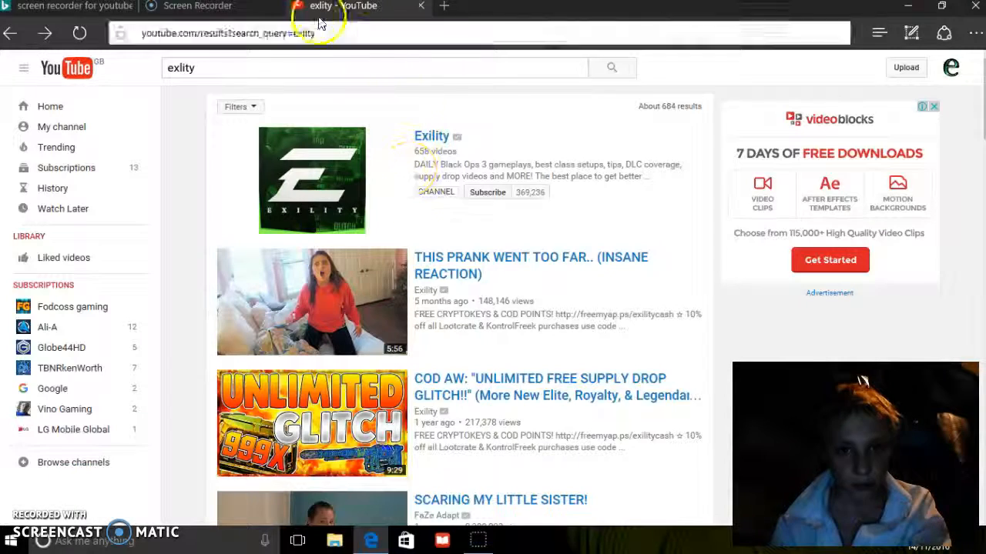
left_click(373, 68)
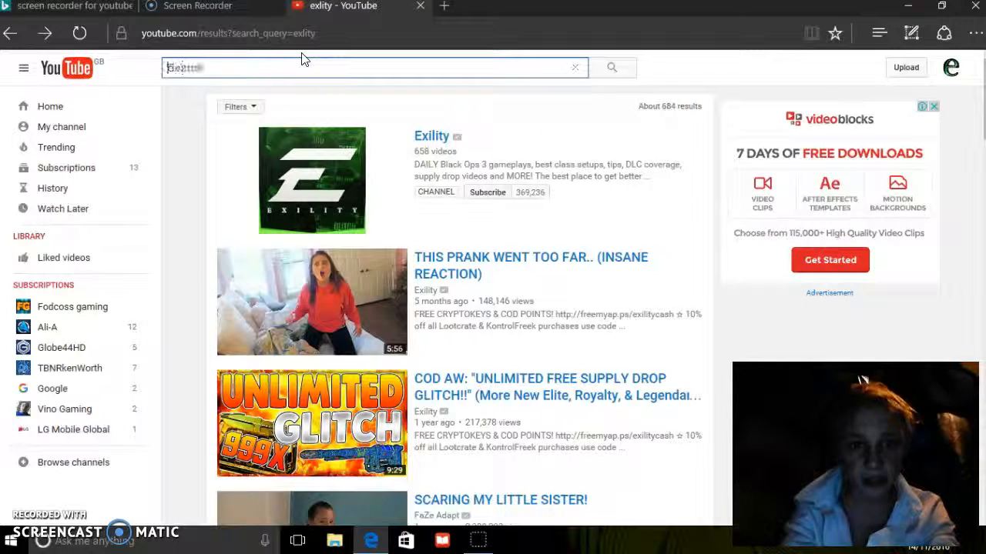
Step: Go to the Fodcoss gaming channel, then its related WEBBCOSS-FTW-66 channel
left_click(46, 326)
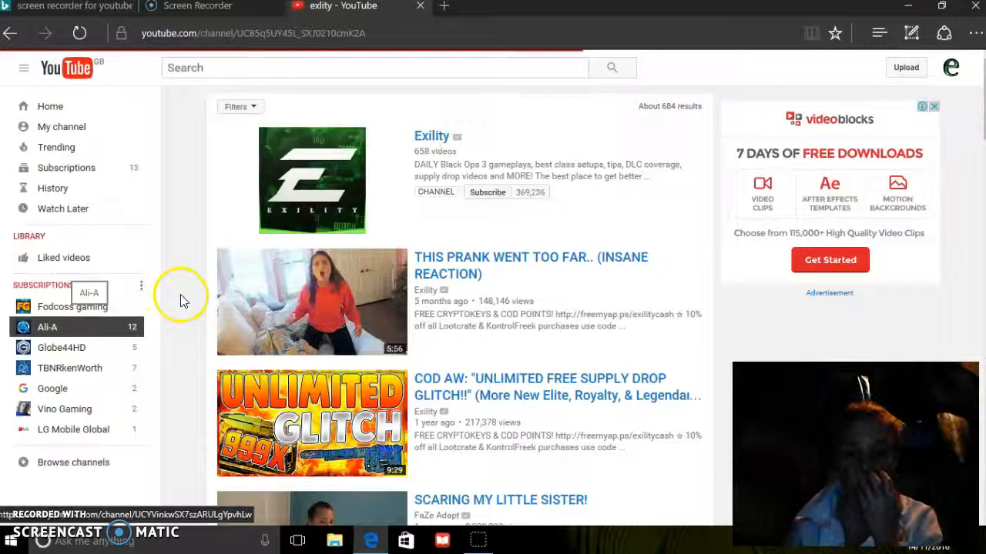
left_click(72, 306)
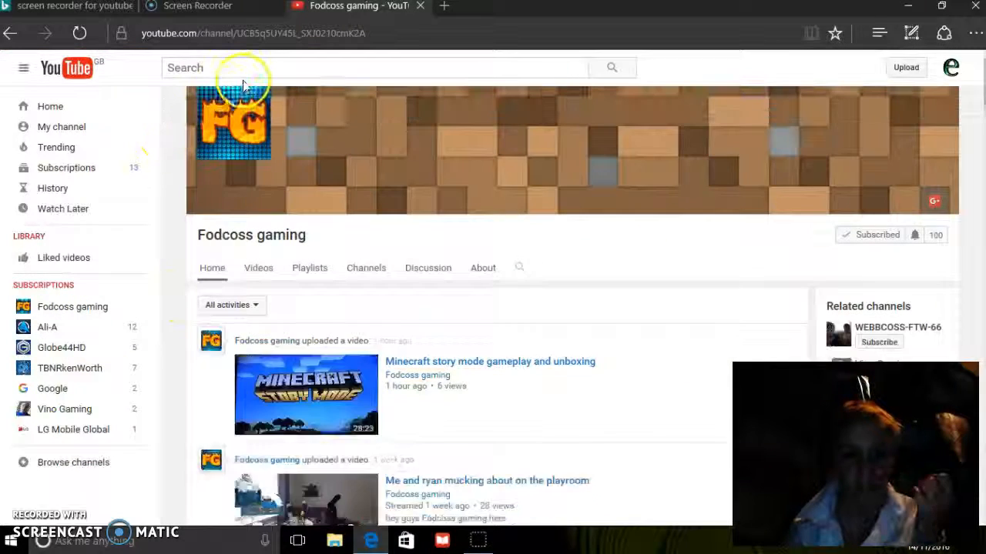
left_click(896, 326)
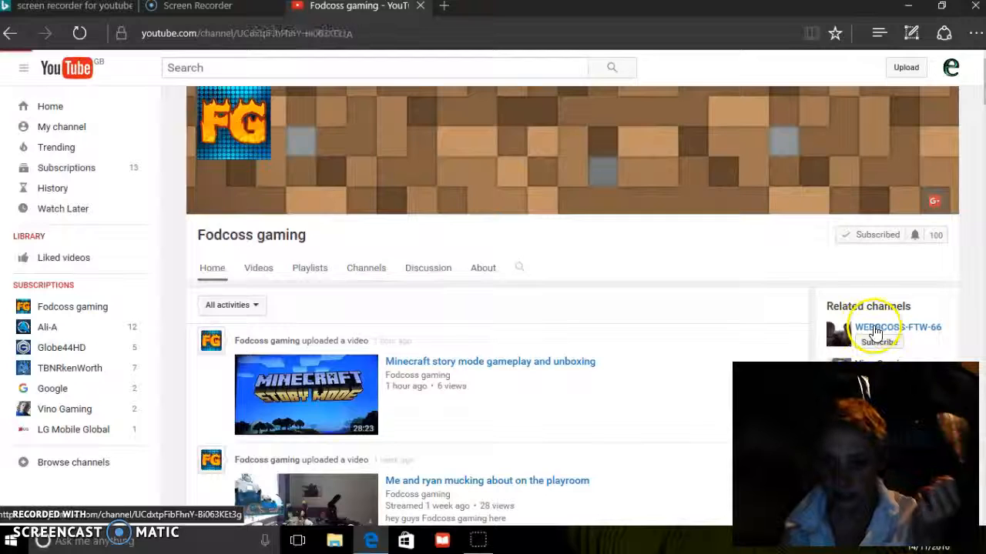
left_click(896, 326)
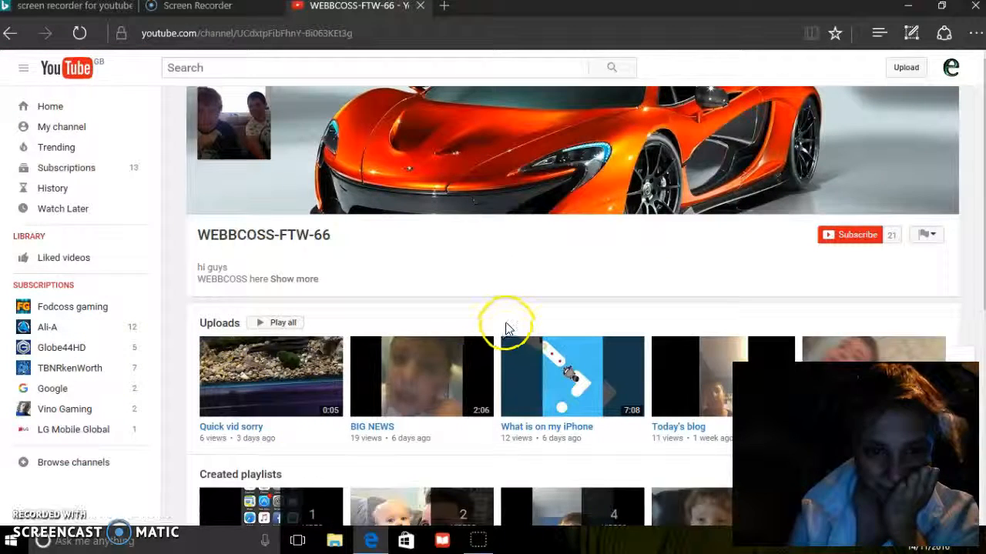
scroll("down", 3)
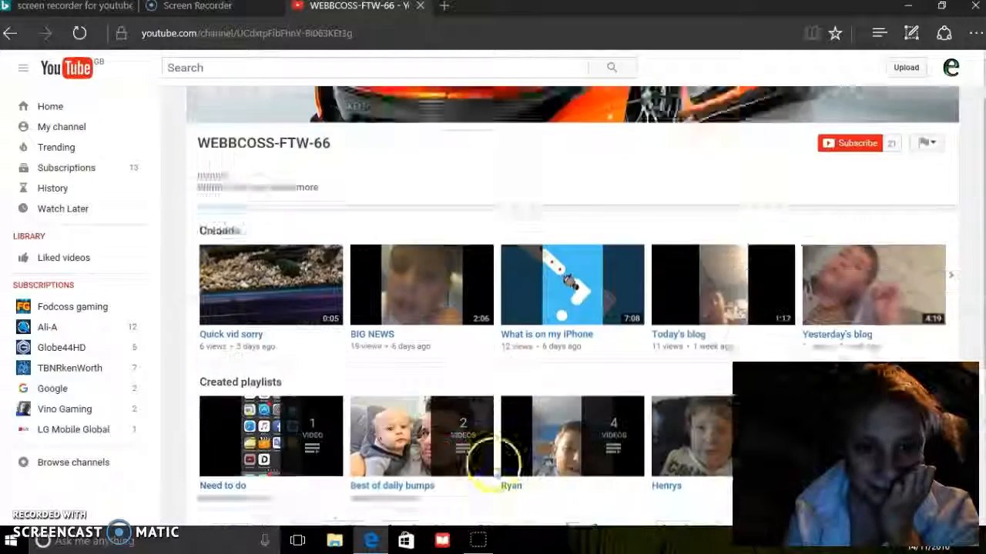
scroll("down", 3)
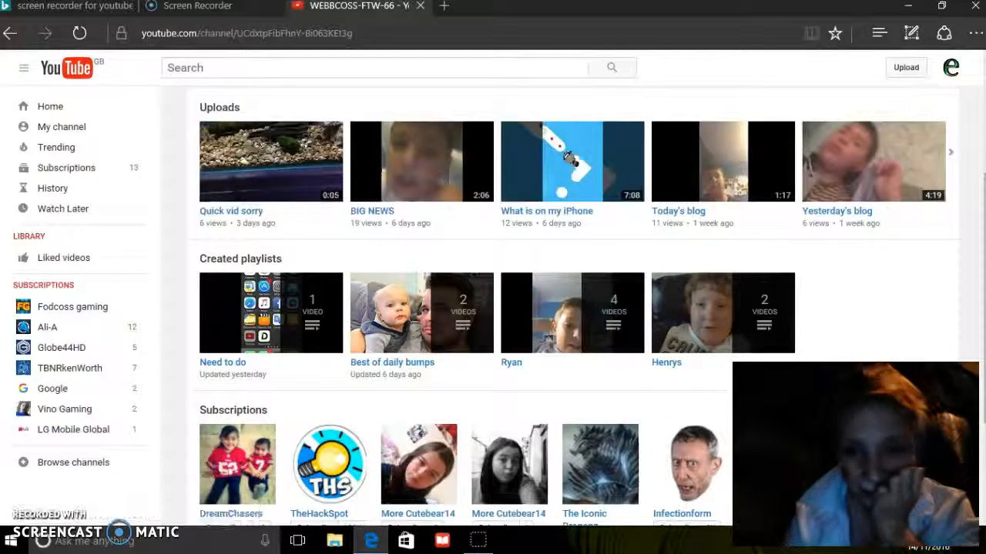